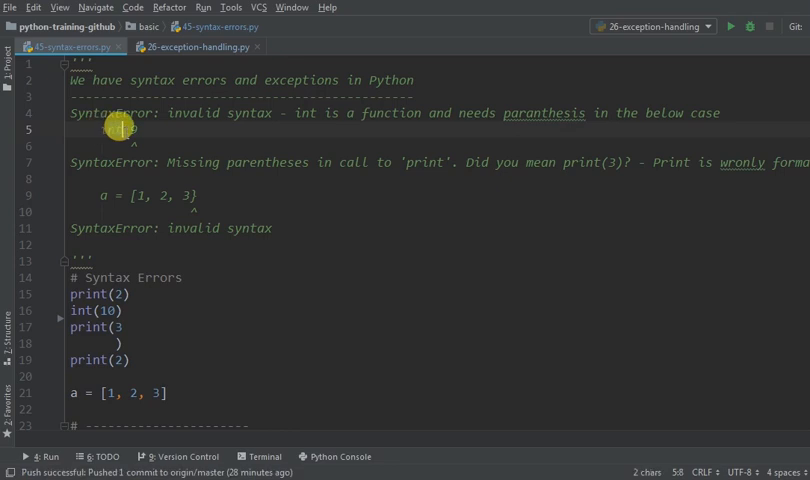
Add the int 9 example to the docstring and select its invalid-syntax explanation line
text(int)
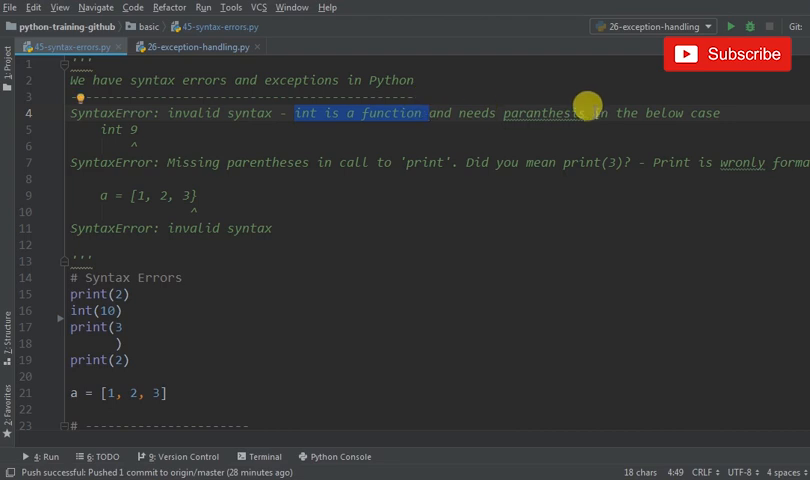
mouse_move(548, 112)
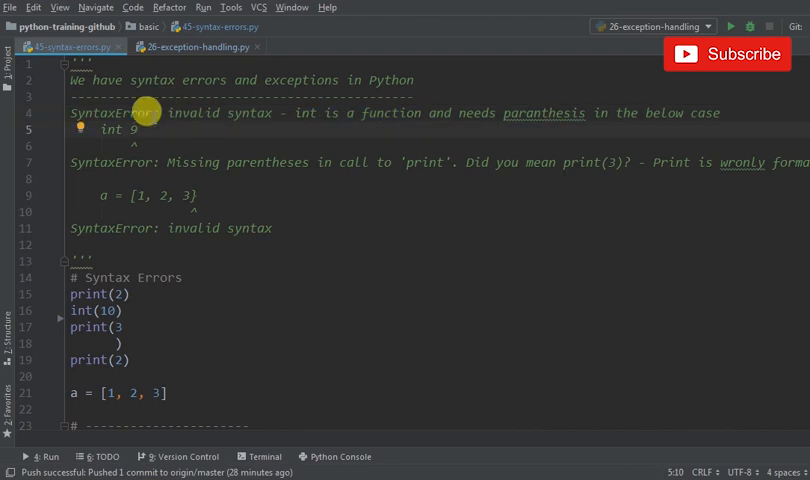
drag(168, 112, 720, 112)
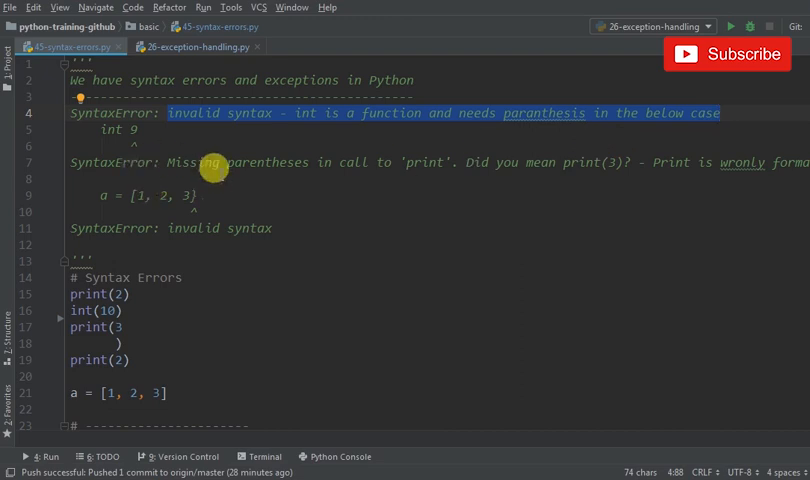
mouse_move(436, 160)
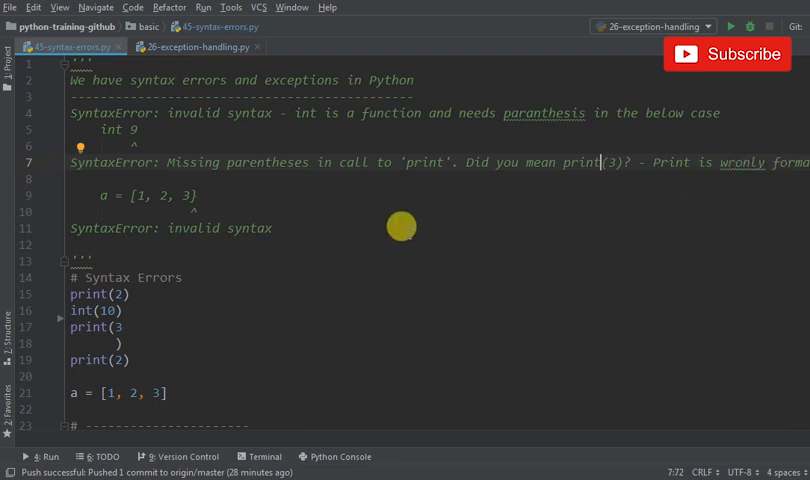
mouse_move(152, 210)
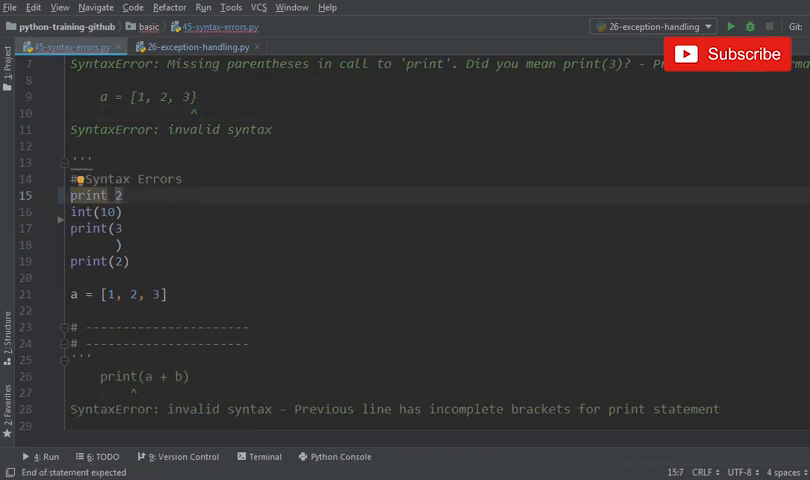
Run the script and edit lines so the Run panel reports SyntaxError for a = [1, 2, 3 on line 21
click(732, 26)
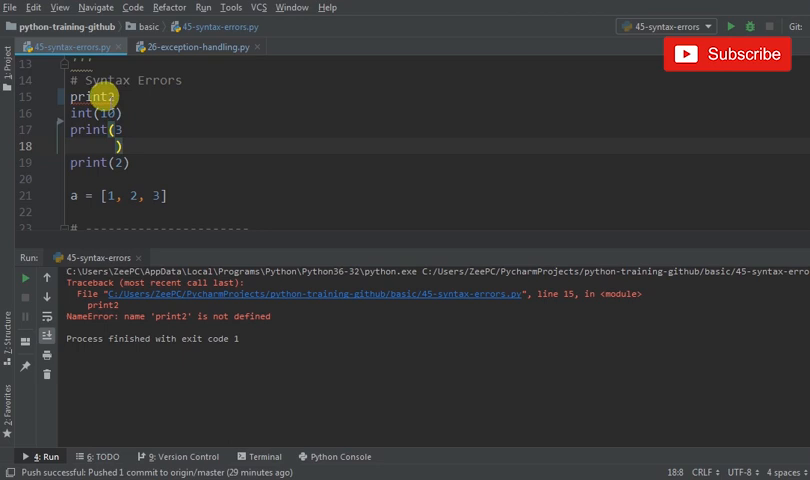
click(100, 96)
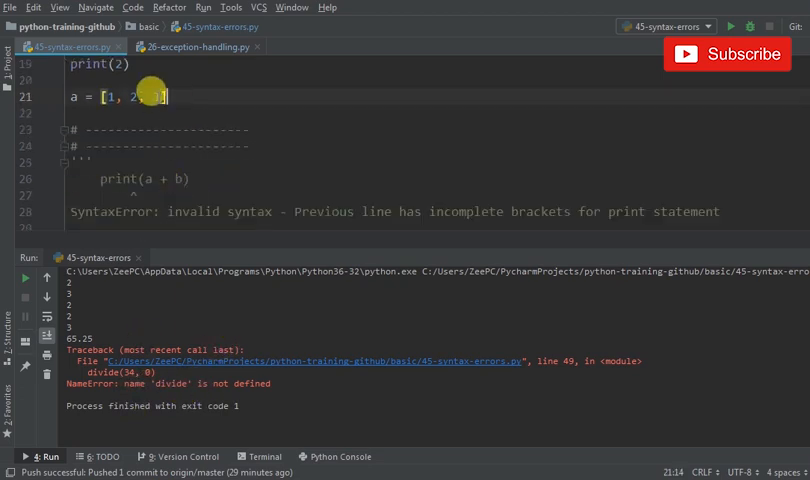
text(3)
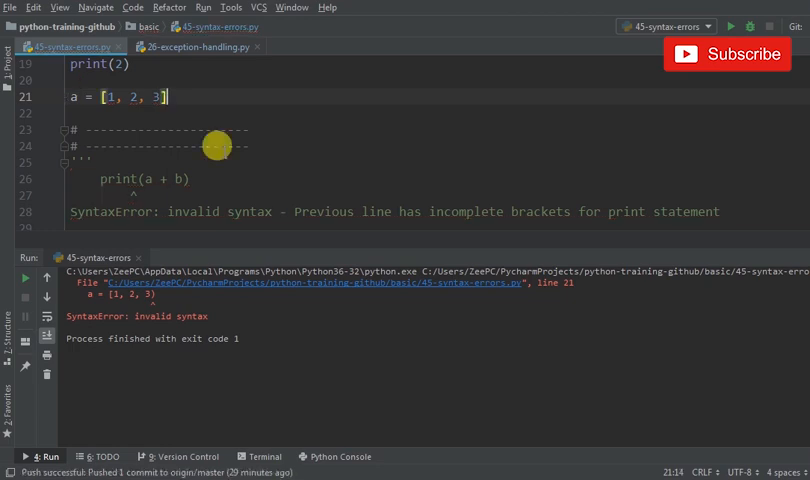
mouse_move(564, 244)
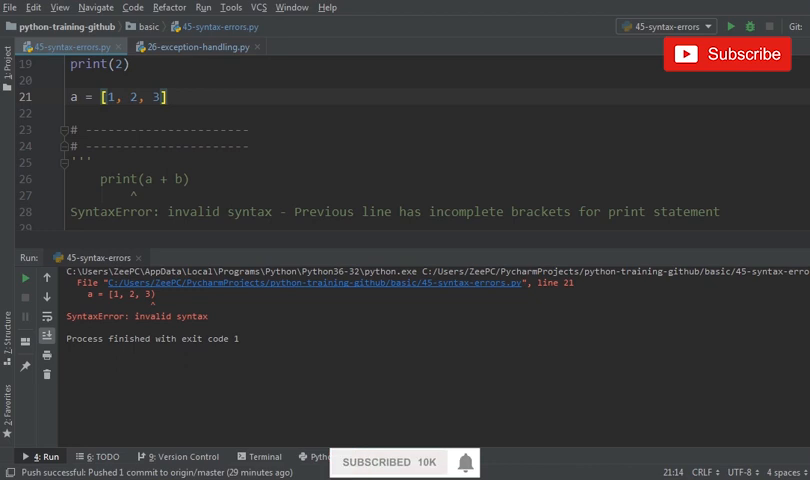
scroll(down, 3)
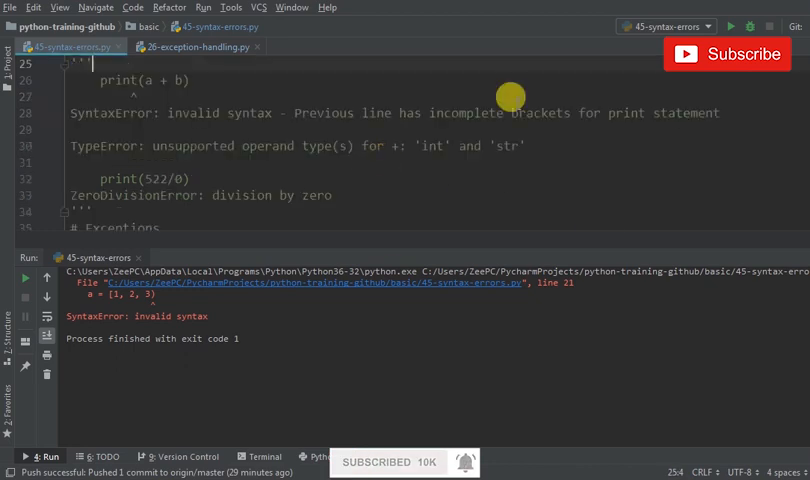
drag(430, 112, 576, 112)
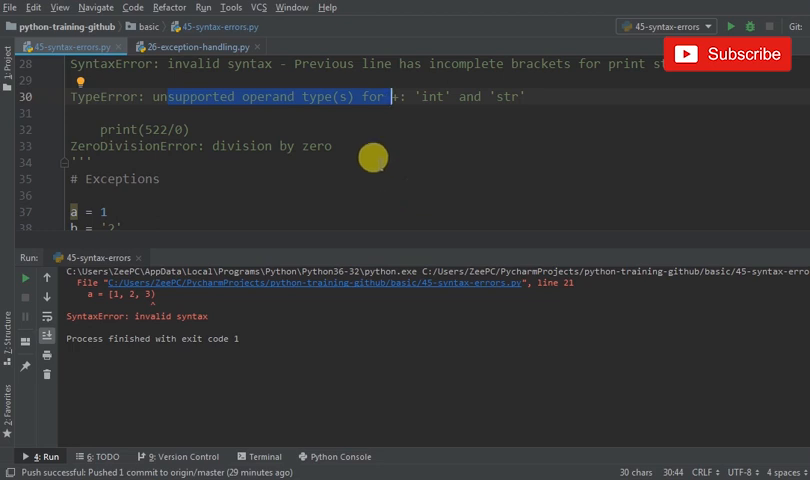
scroll(down, 3)
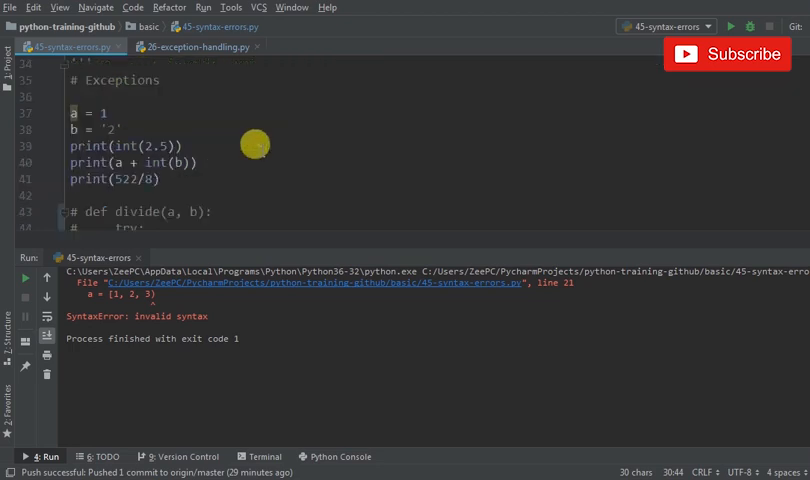
scroll(down, 3)
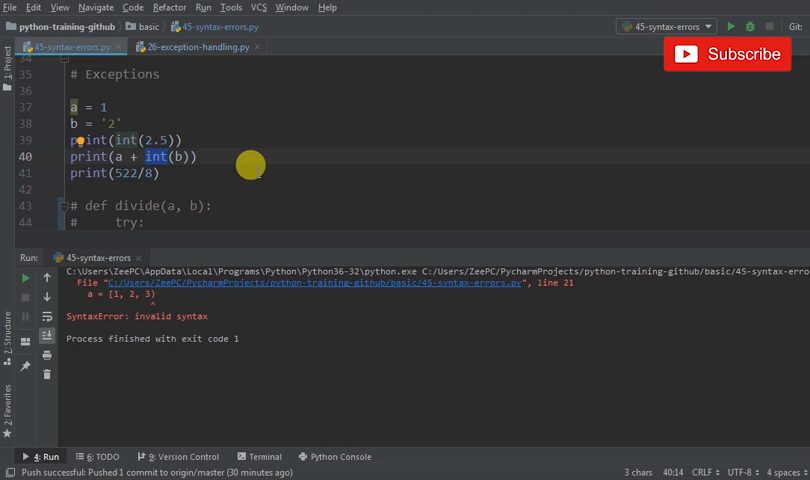
mouse_move(184, 48)
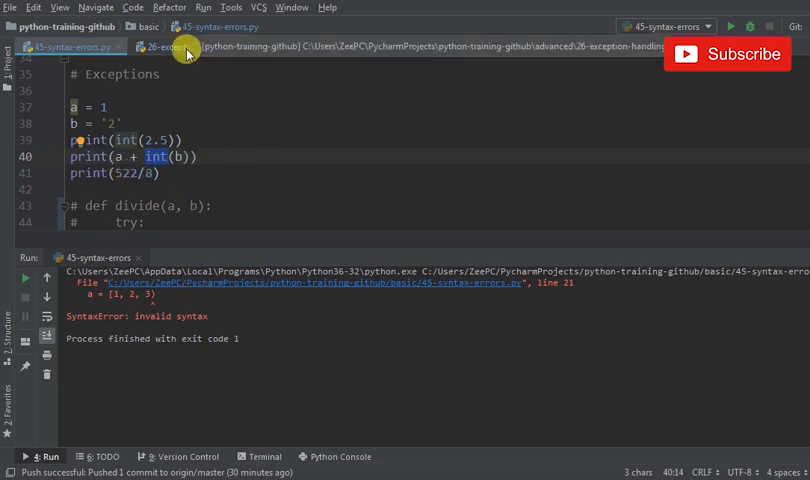
Switch to 26-exception-handling.py and review the try/except/else division code
click(180, 46)
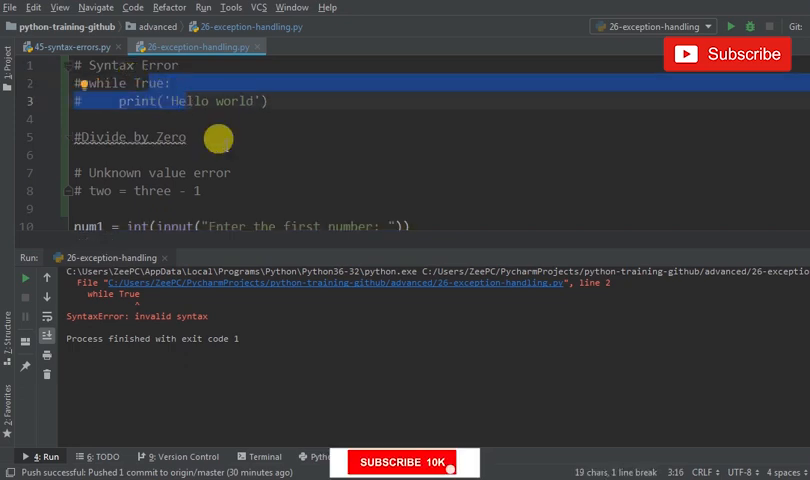
scroll(down, 3)
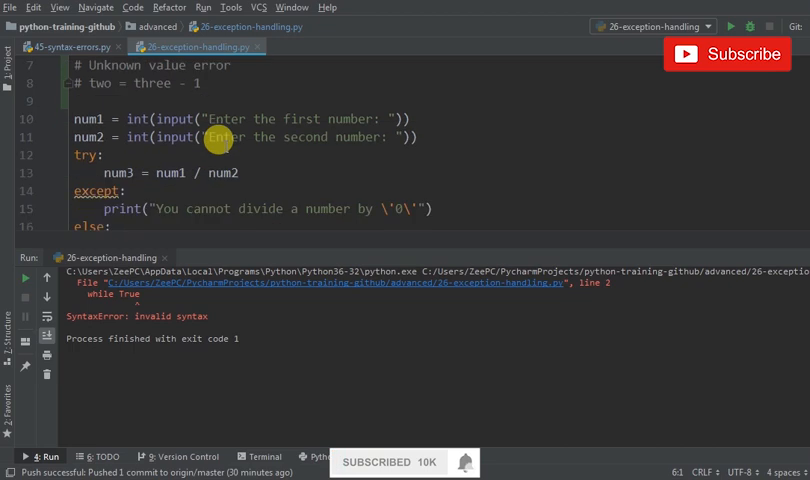
scroll(up, 3)
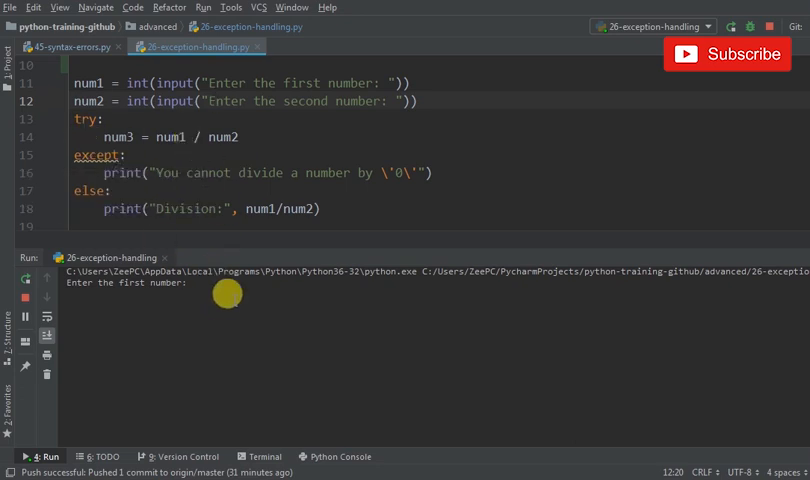
Enter numbers to get Division: 1.0, then rerun with divisor 0 for the cannot-divide message
key(enter)
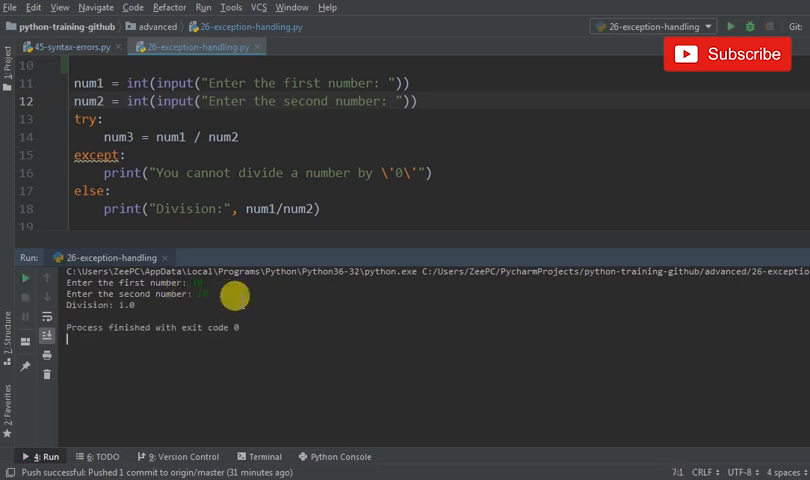
click(112, 190)
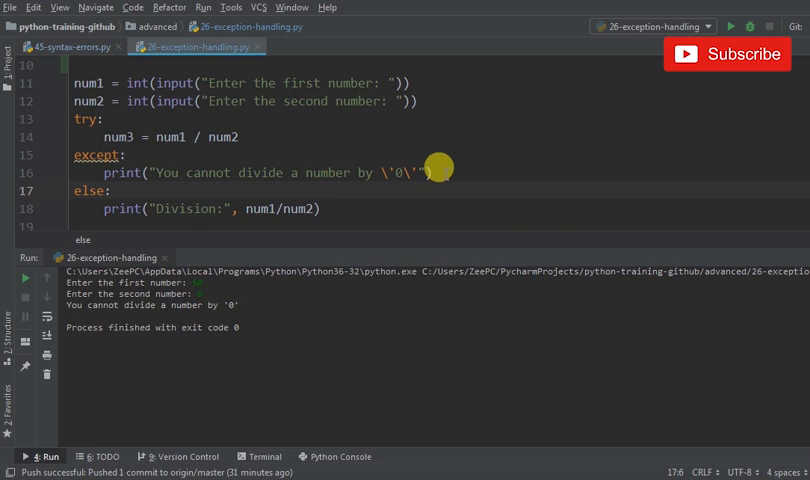
mouse_move(338, 214)
text(num1/)
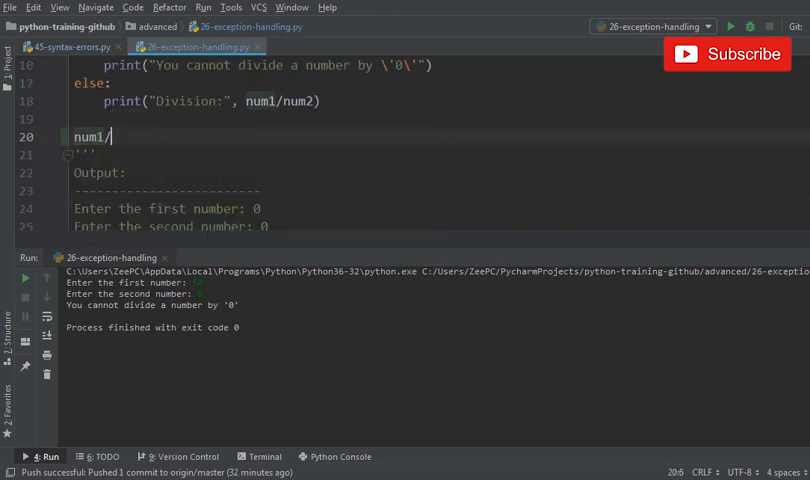
Write num1/num2 below the else block and comment it out
text(num2)
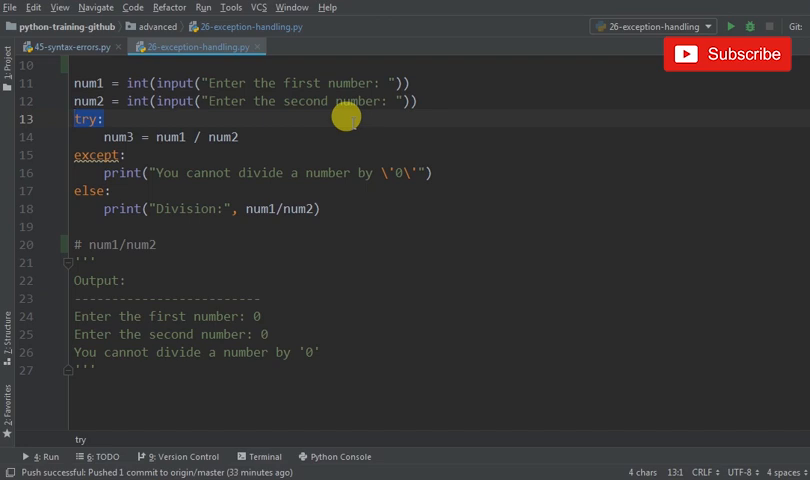
mouse_move(348, 132)
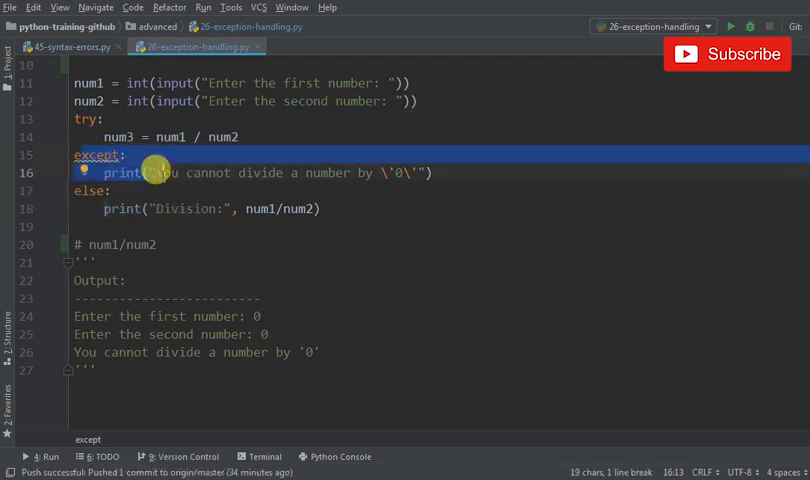
click(172, 172)
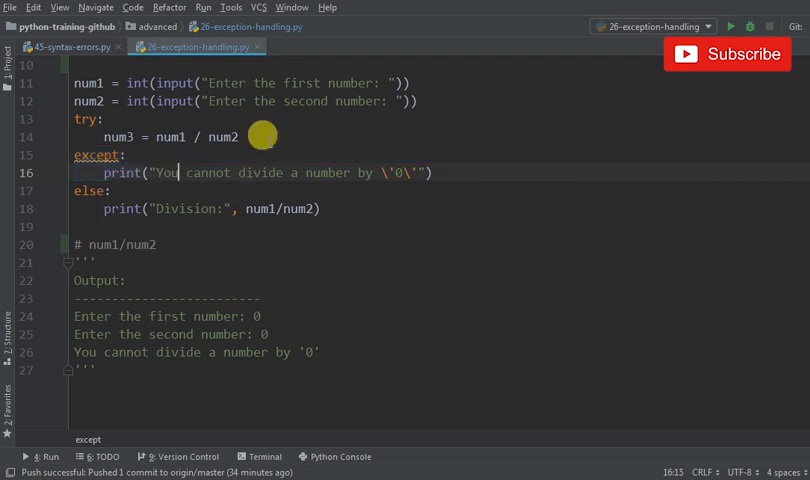
triple_click(170, 136)
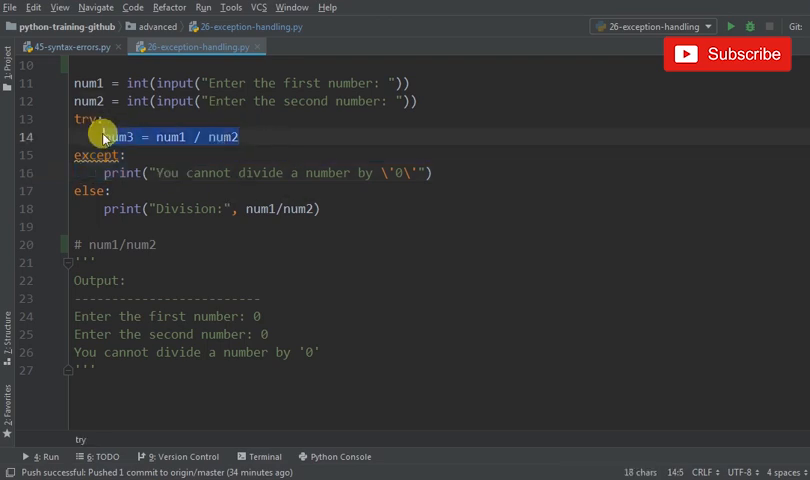